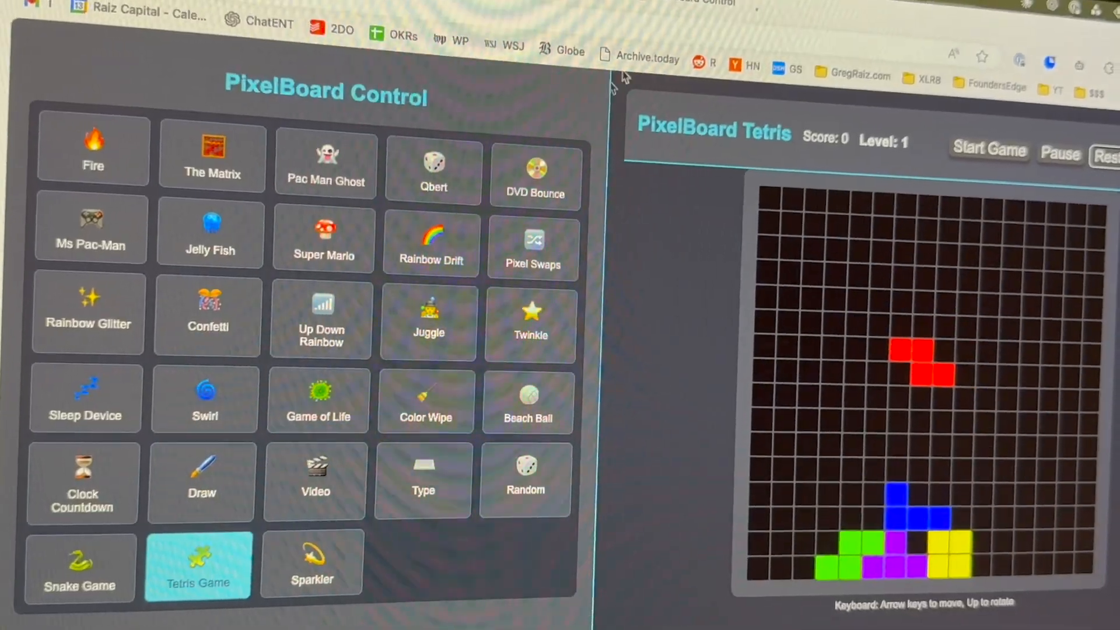
Run the Fire pattern on the LED board, then change it to The Matrix pattern
left_click(93, 147)
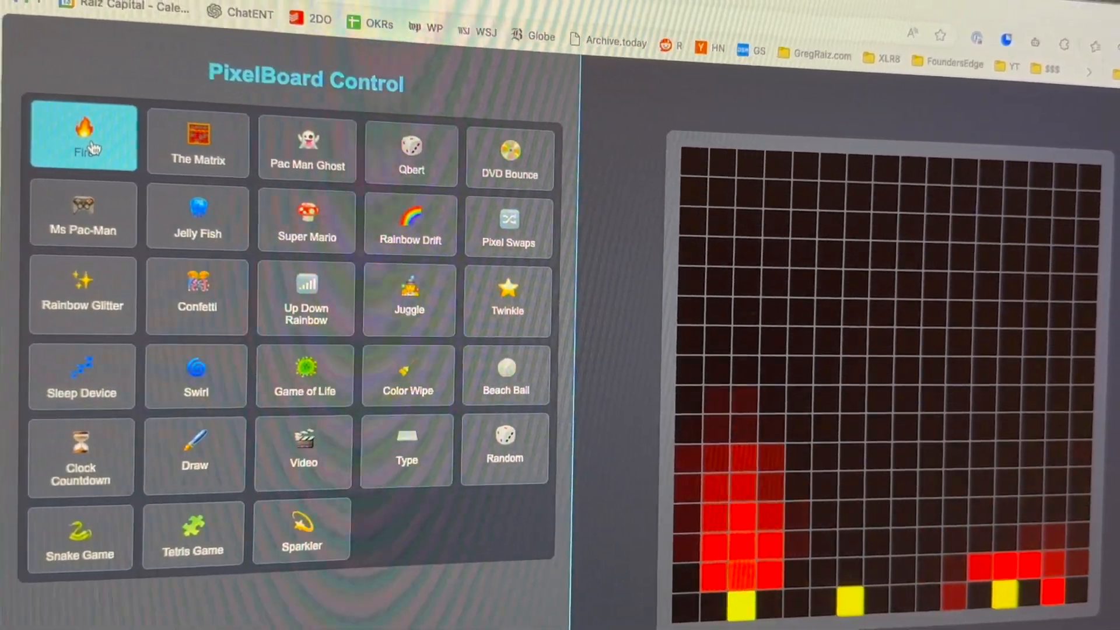
left_click(205, 141)
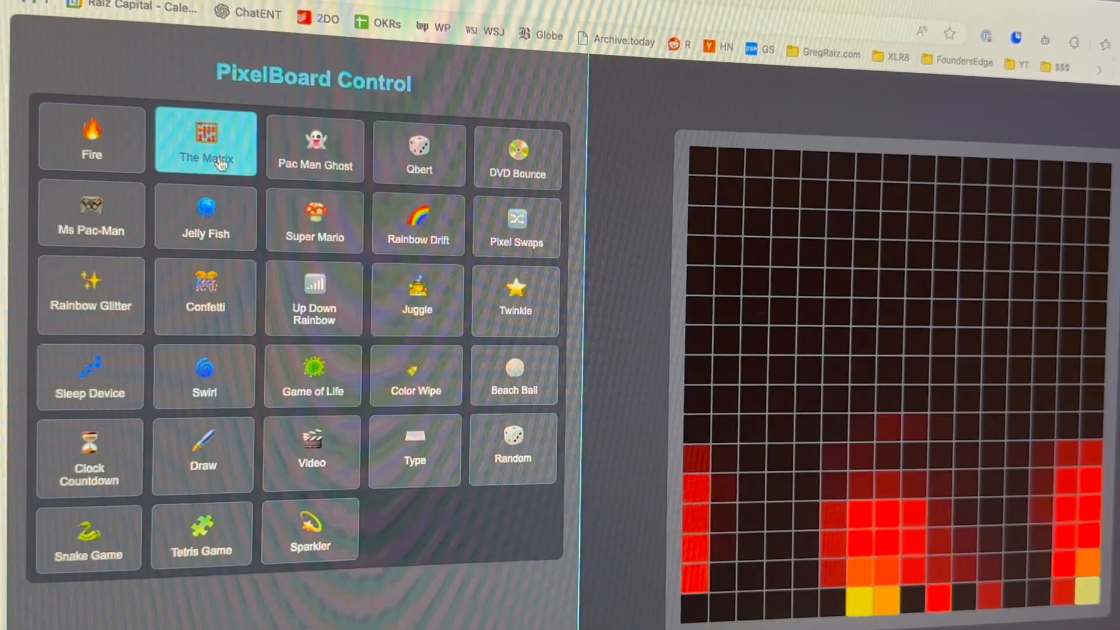
left_click(171, 222)
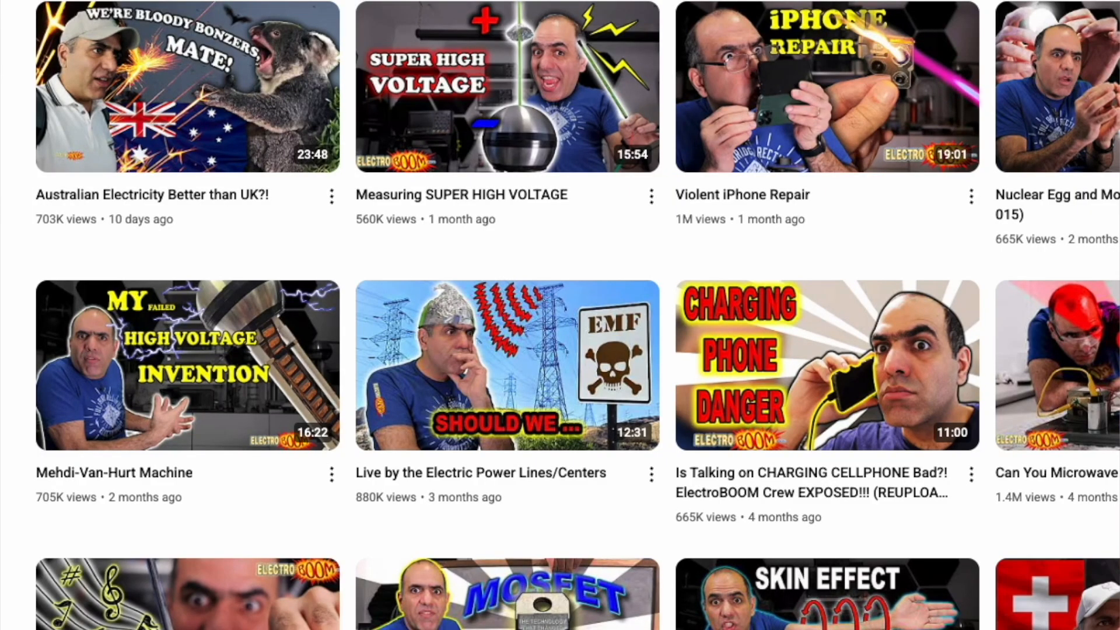
Scroll down through the ElectroBOOM channel's video grid
scroll("down", 3)
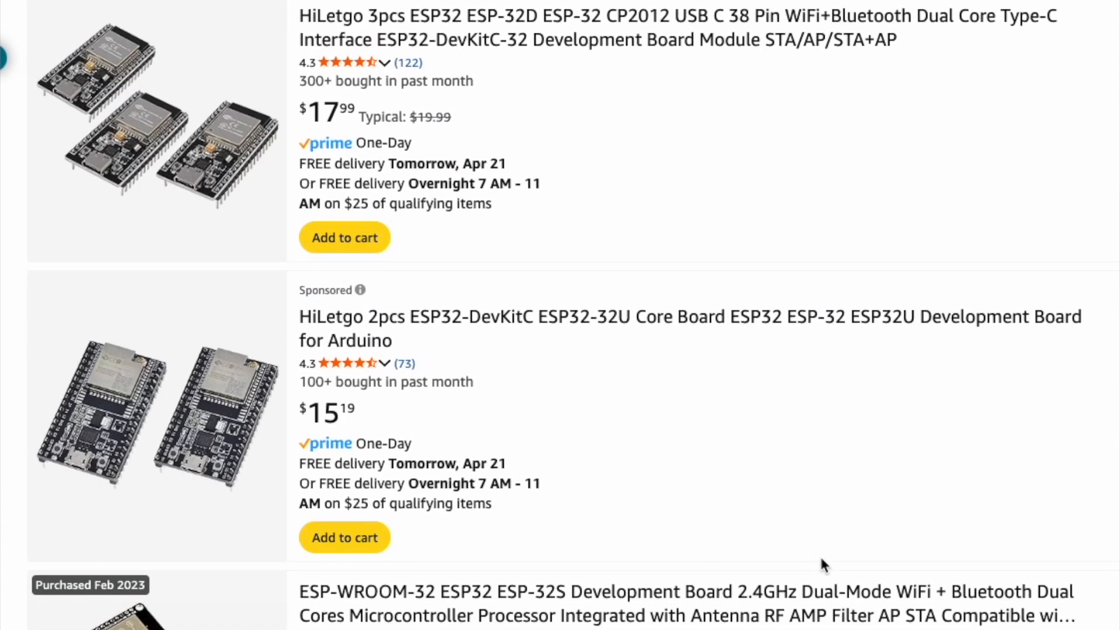
Scroll down the ESP32 development board results to more ELEGOO and Teyleten Robot listings
scroll("down", 3)
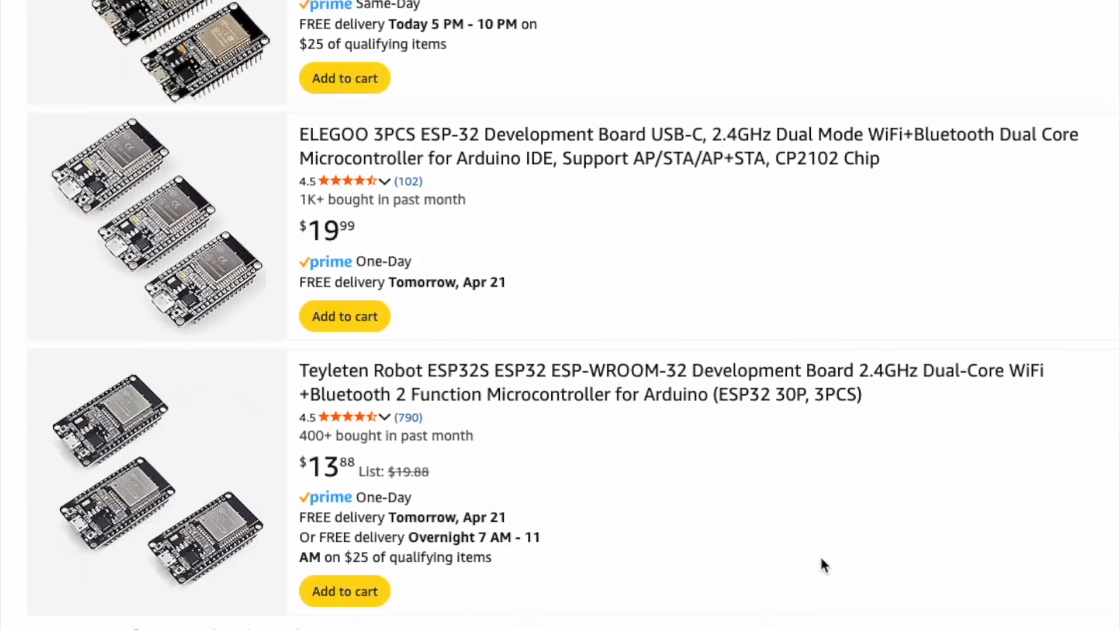